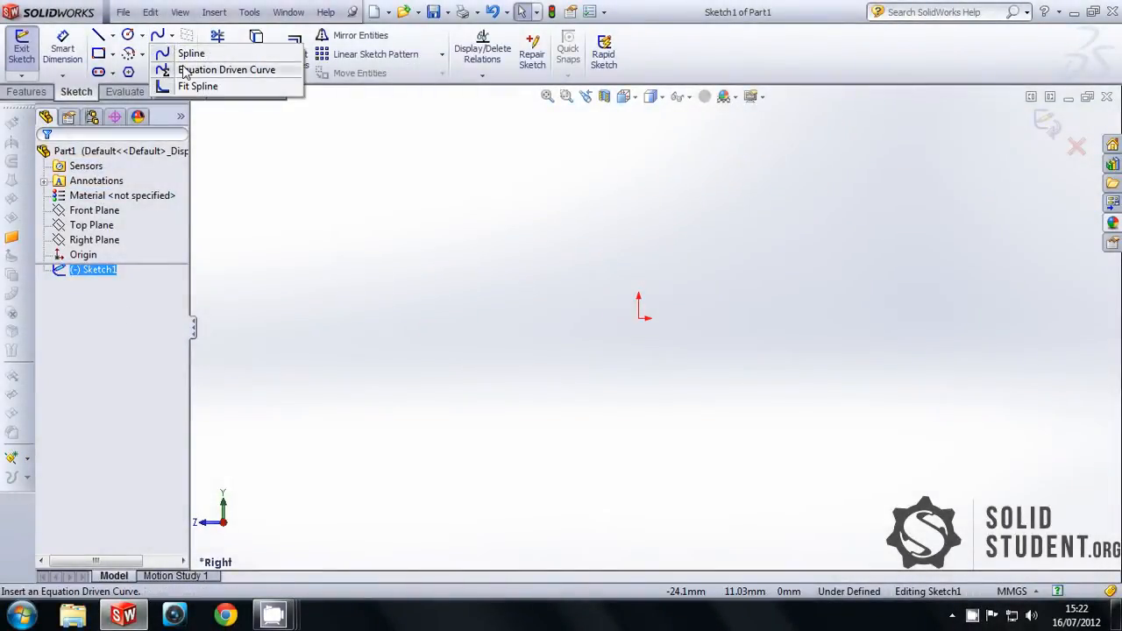
# Step: Create an explicit equation curve sin(x) from 0 to 6*pi and extrude it as a surface
pyautogui.click(226, 70)
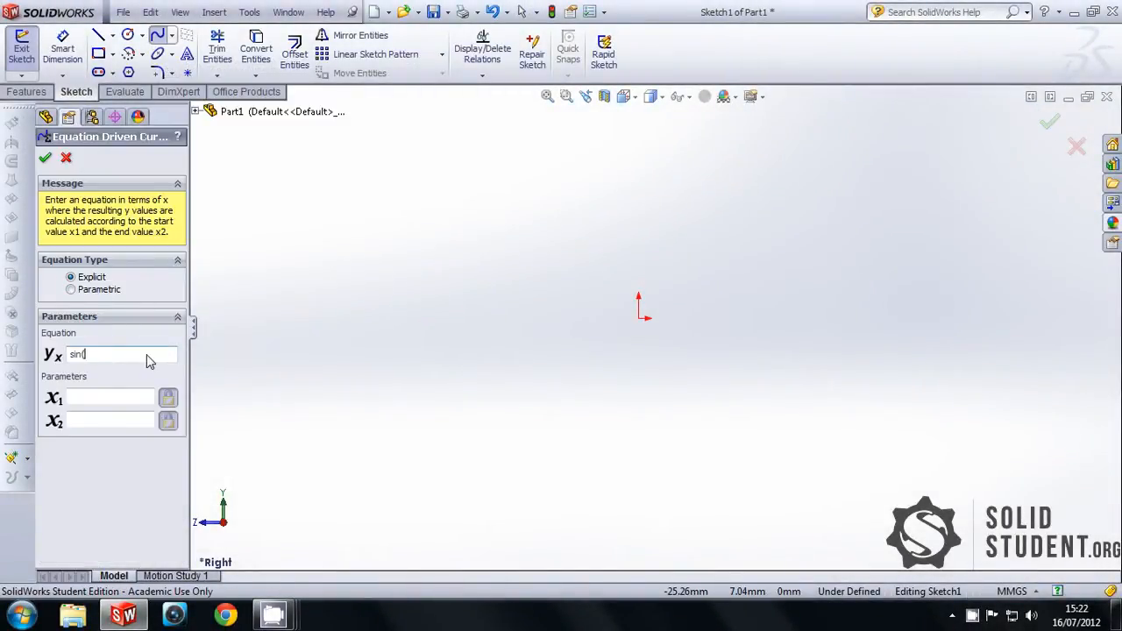
pyautogui.write('6*pi')
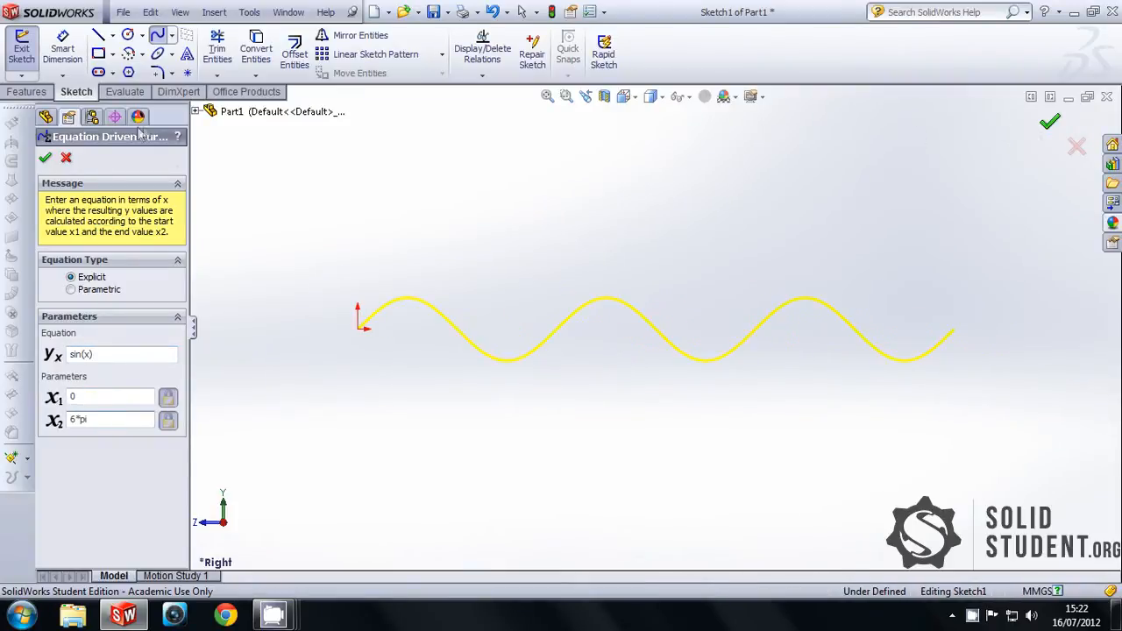
pyautogui.click(45, 158)
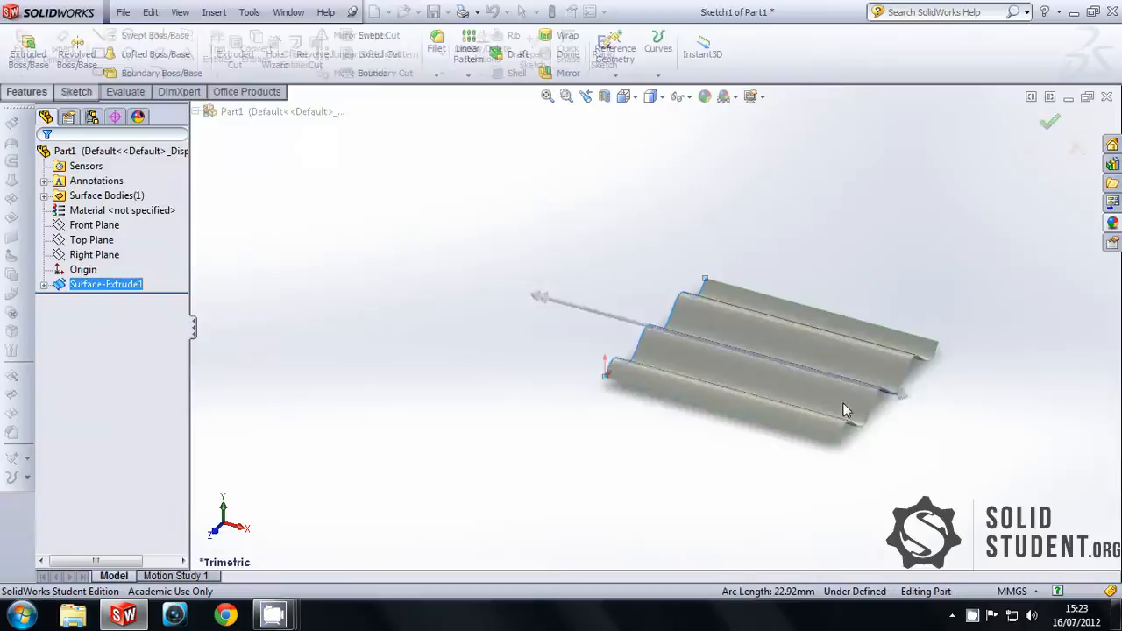
pyautogui.click(1049, 121)
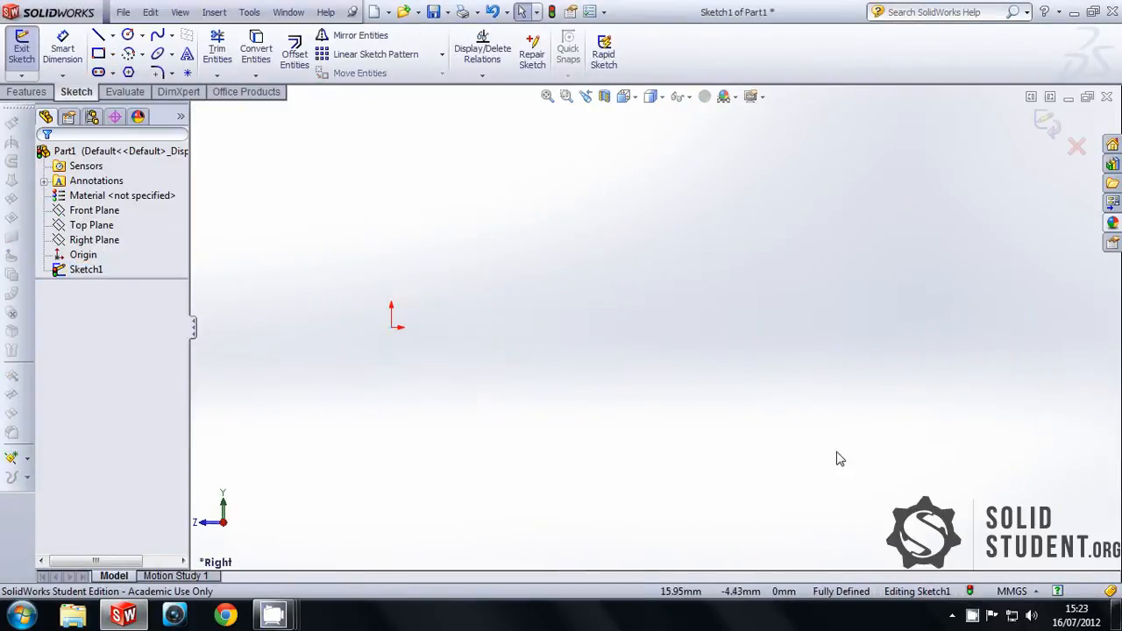
# Step: Create a parametric spiral cos(t)+t*sin(t), sin(t)-t*cos(t) with t up to 6
pyautogui.click(158, 35)
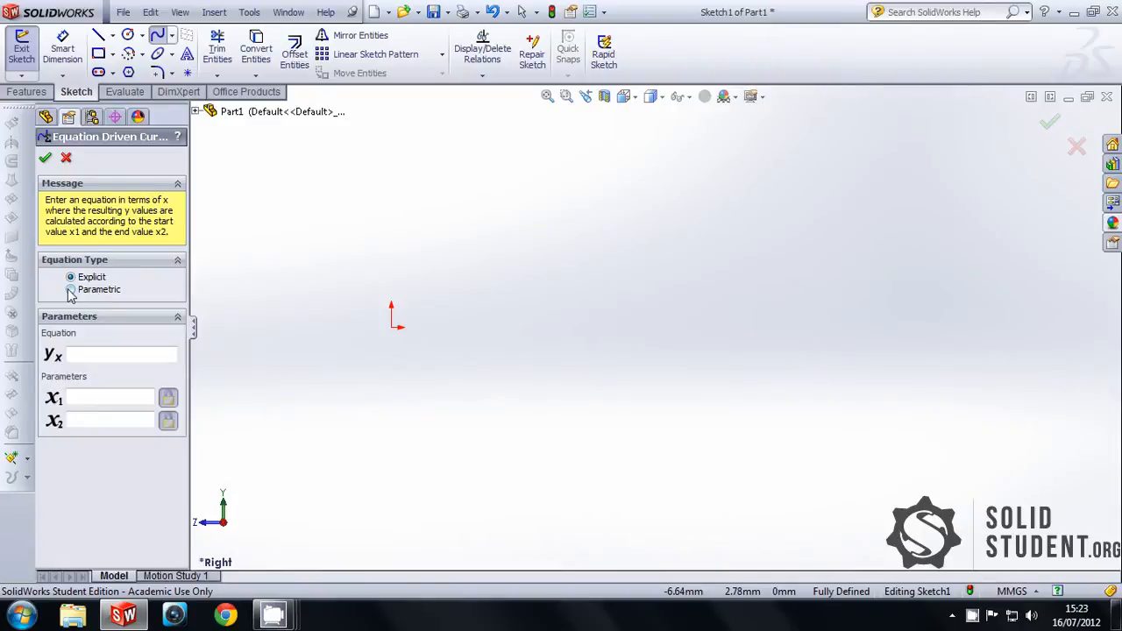
pyautogui.click(70, 290)
pyautogui.write('cos(t) + t')
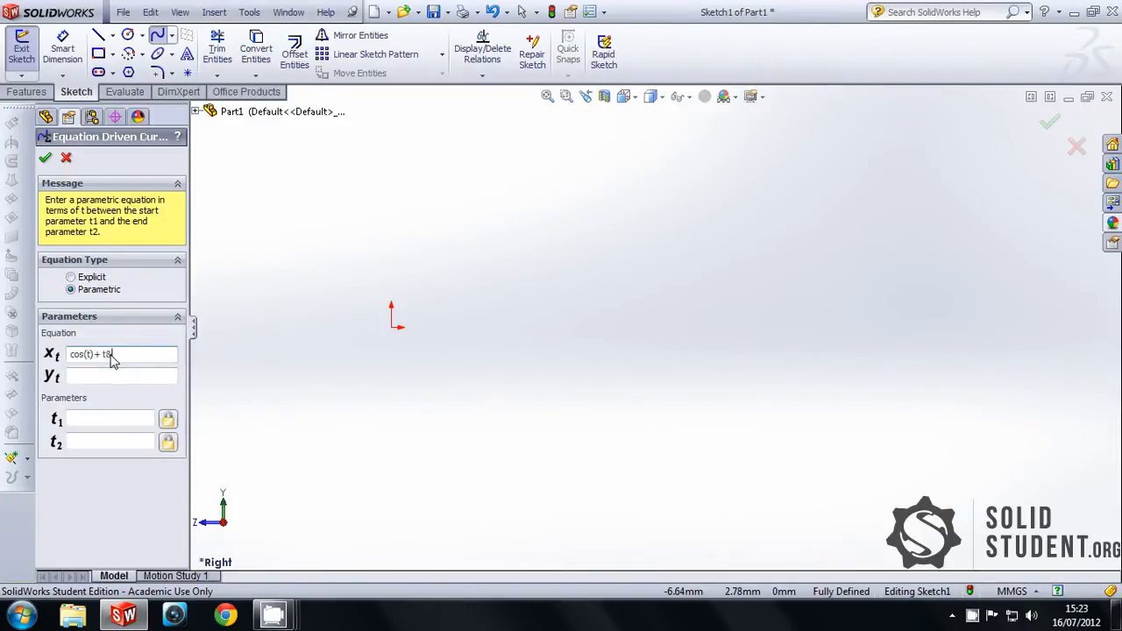
pyautogui.write('sin(t)-t')
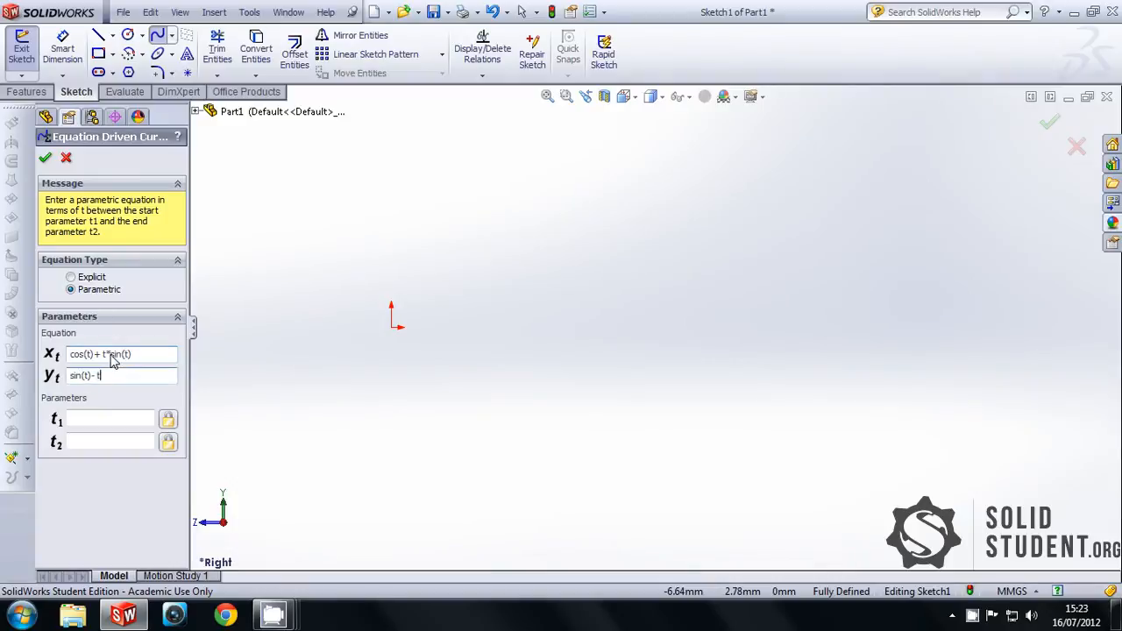
pyautogui.write('6')
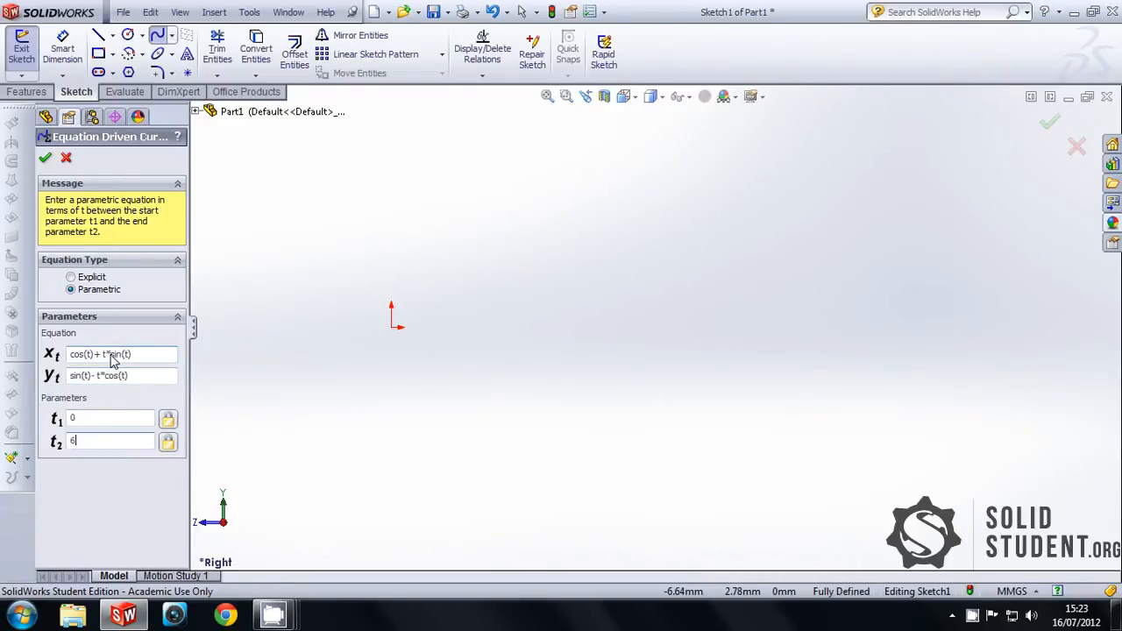
pyautogui.click(45, 158)
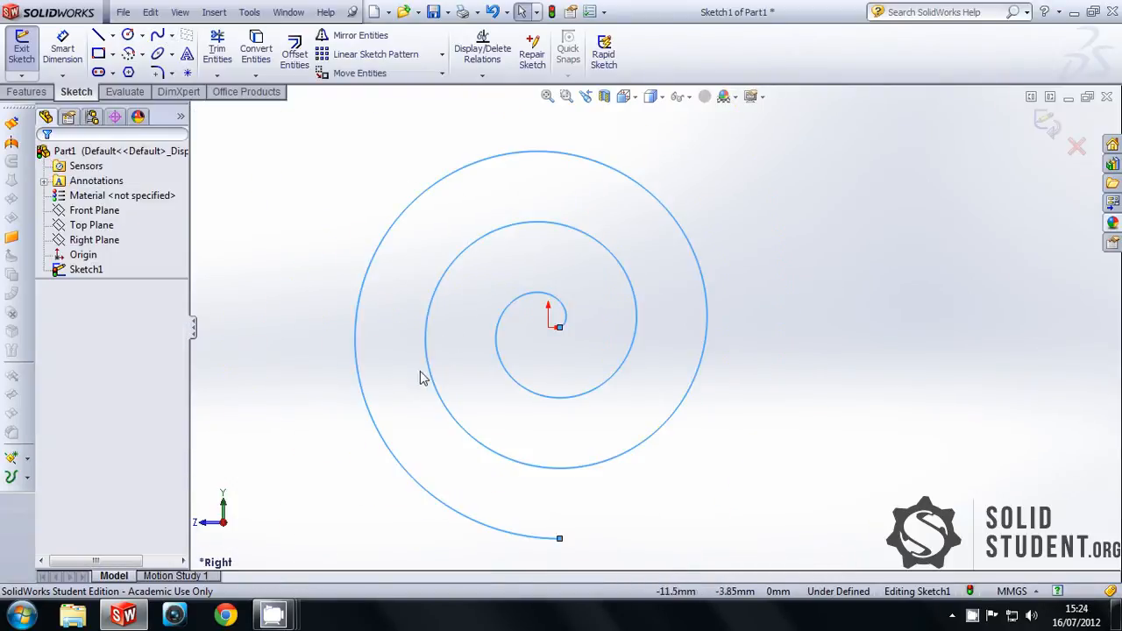